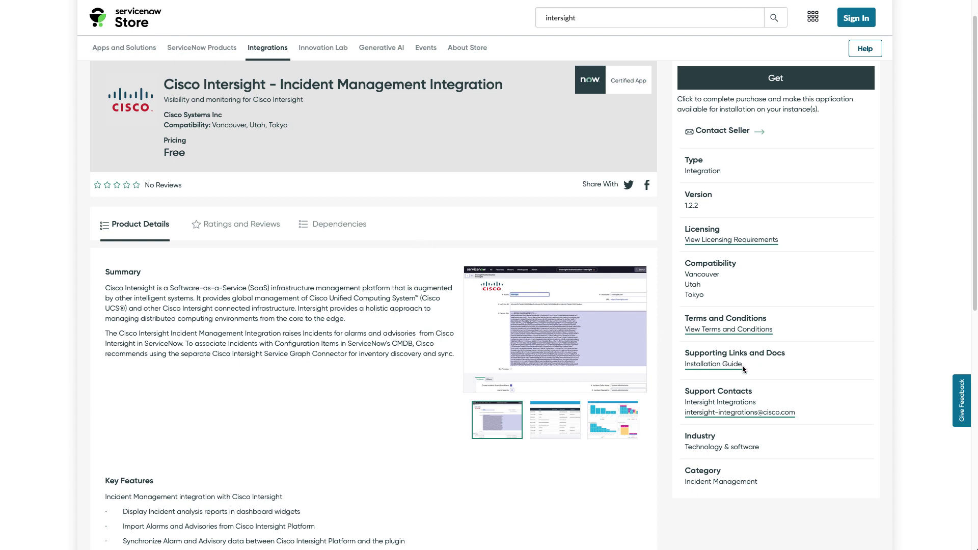
mouse_move(736, 368)
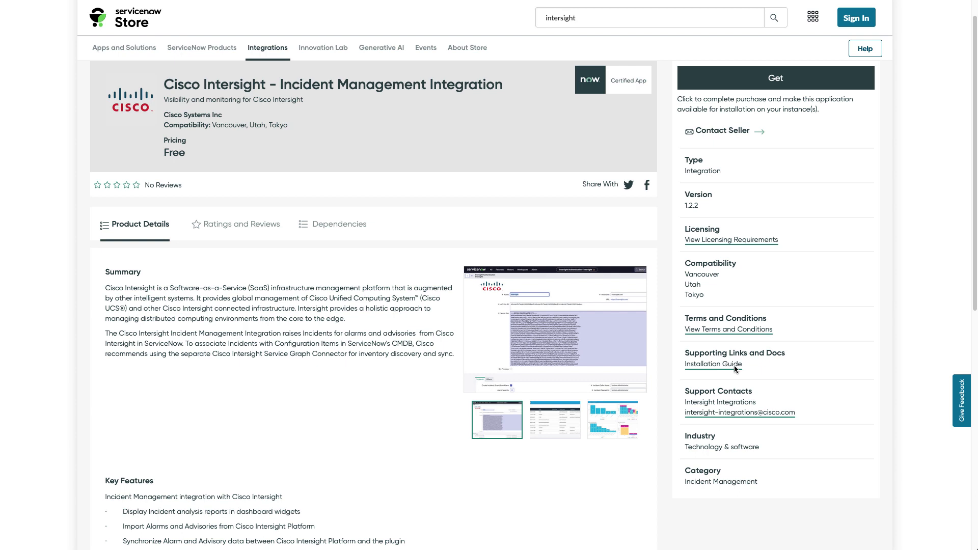
mouse_move(753, 368)
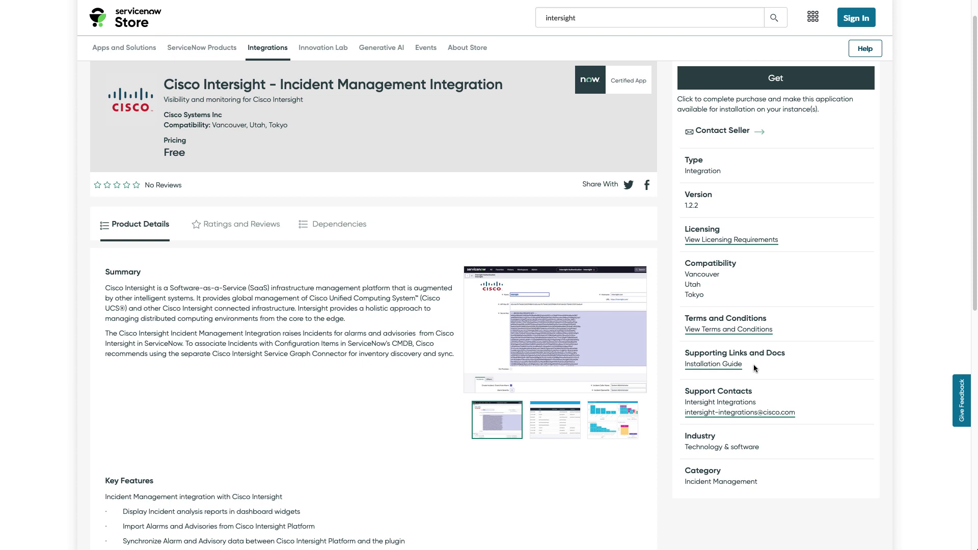
mouse_move(756, 368)
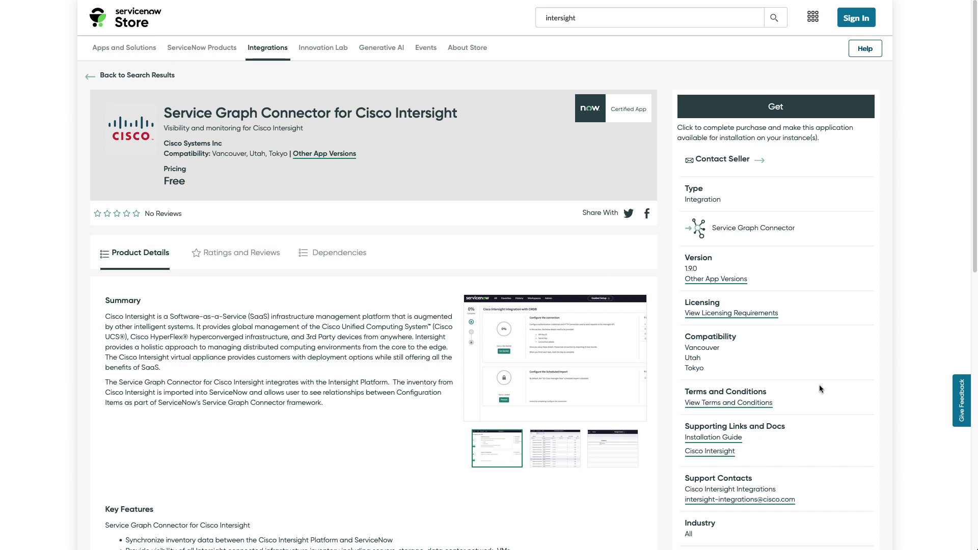
mouse_move(191, 158)
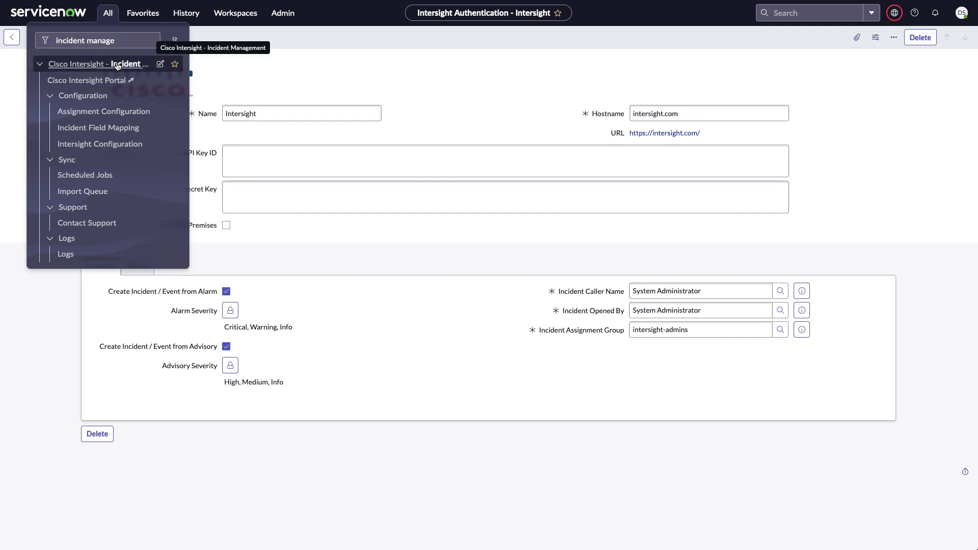
mouse_move(99, 144)
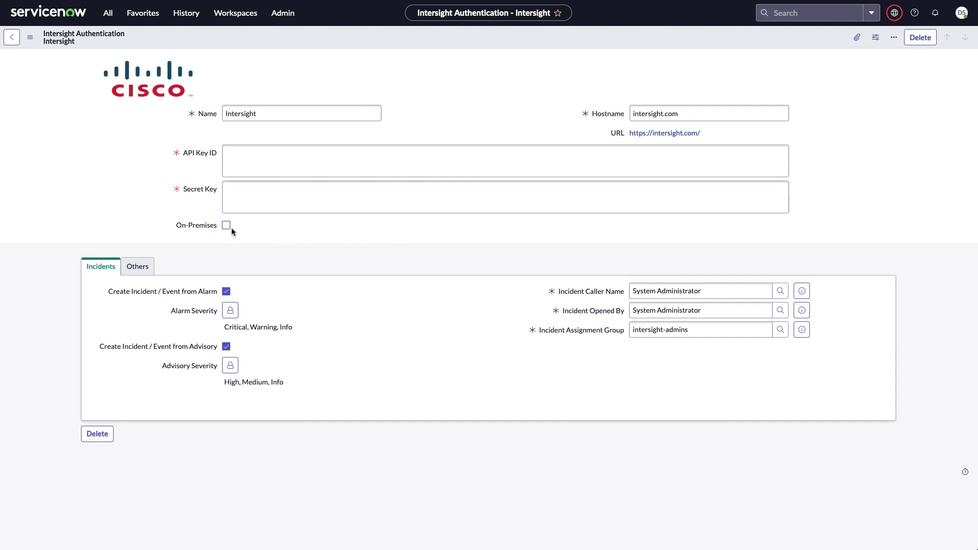
mouse_move(646, 250)
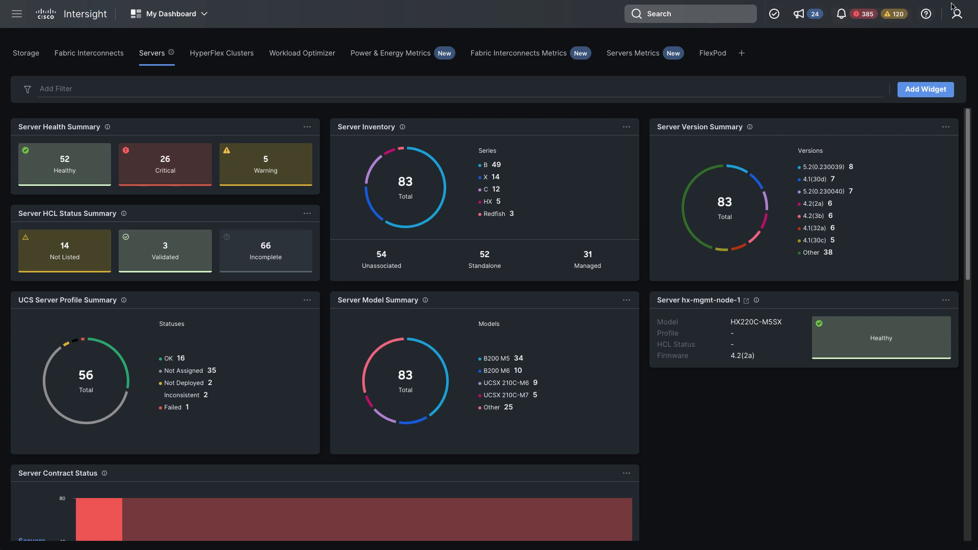
Go to the API Keys list under the Intersight account settings.
left_click(957, 14)
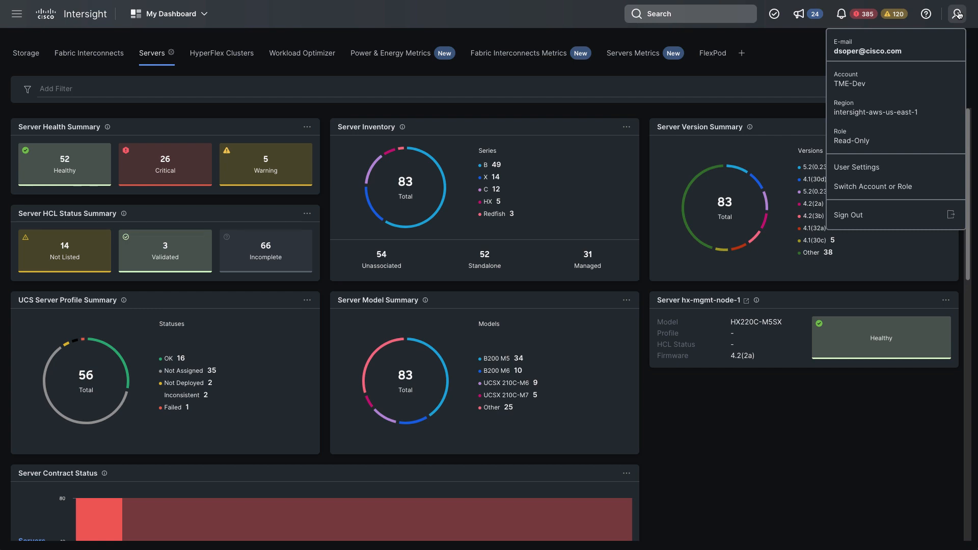
mouse_move(890, 140)
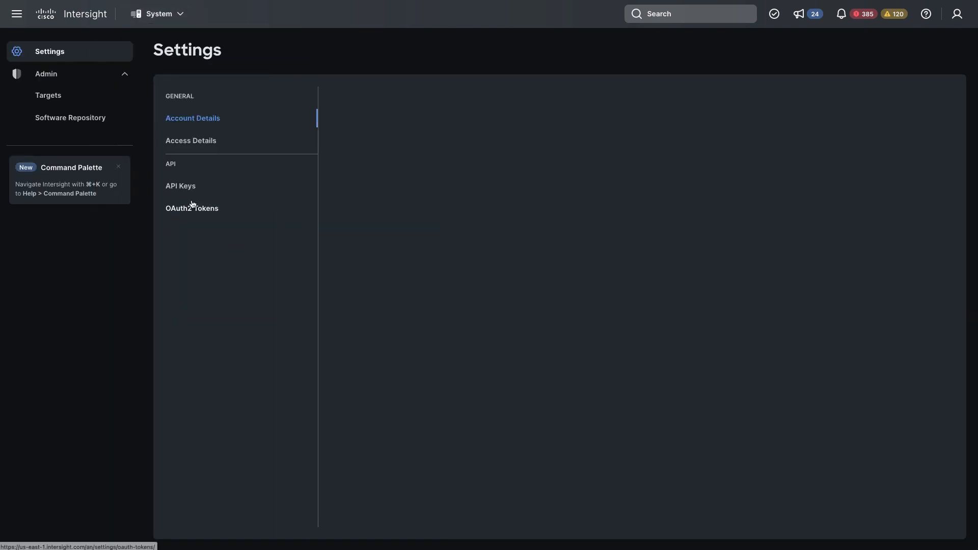
left_click(191, 117)
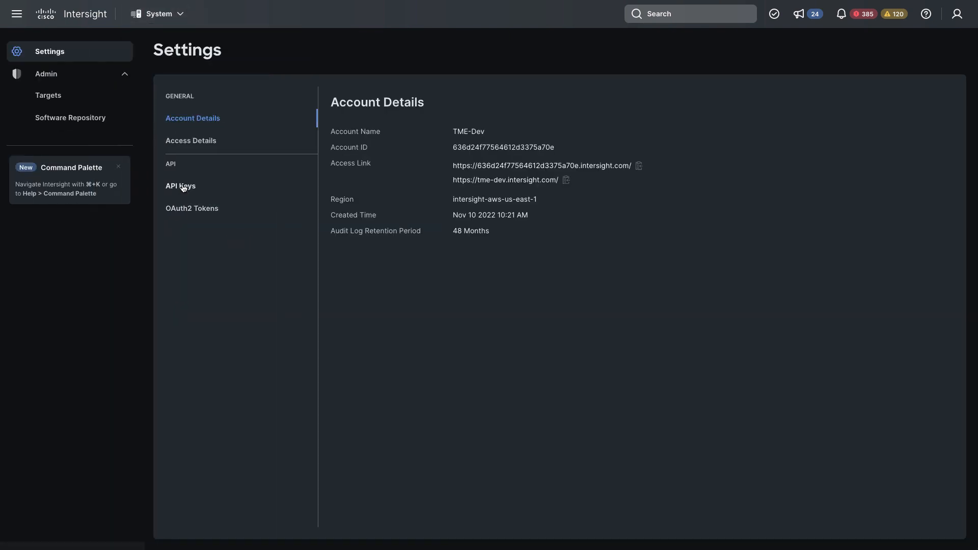
left_click(180, 186)
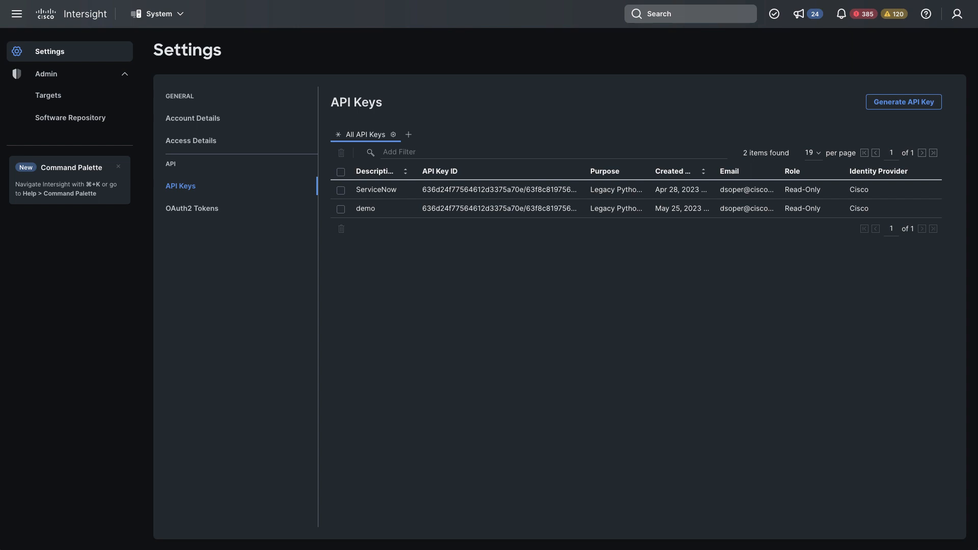
Generate an 'IncidentManagement' API key for schema version 2 and copy its key ID.
left_click(901, 102)
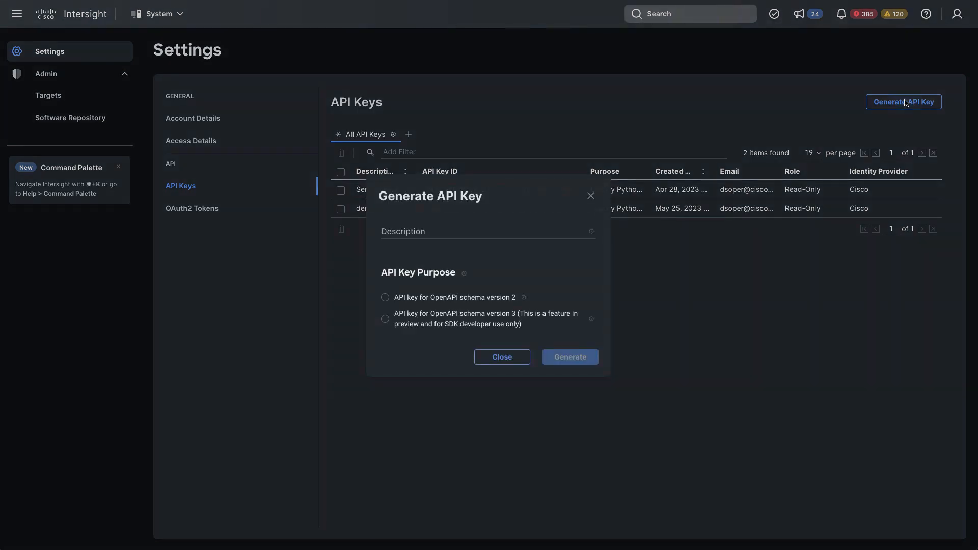
left_click(486, 231)
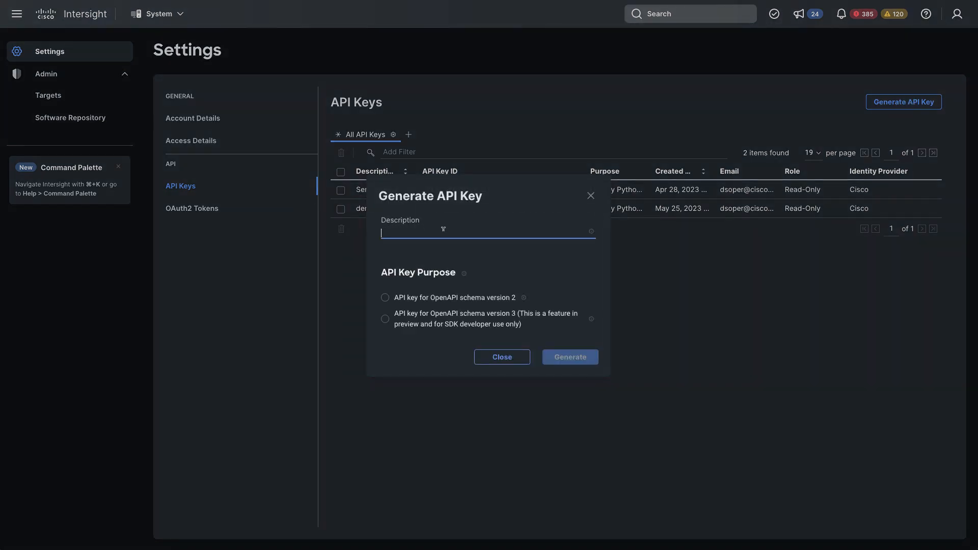
type("Incident")
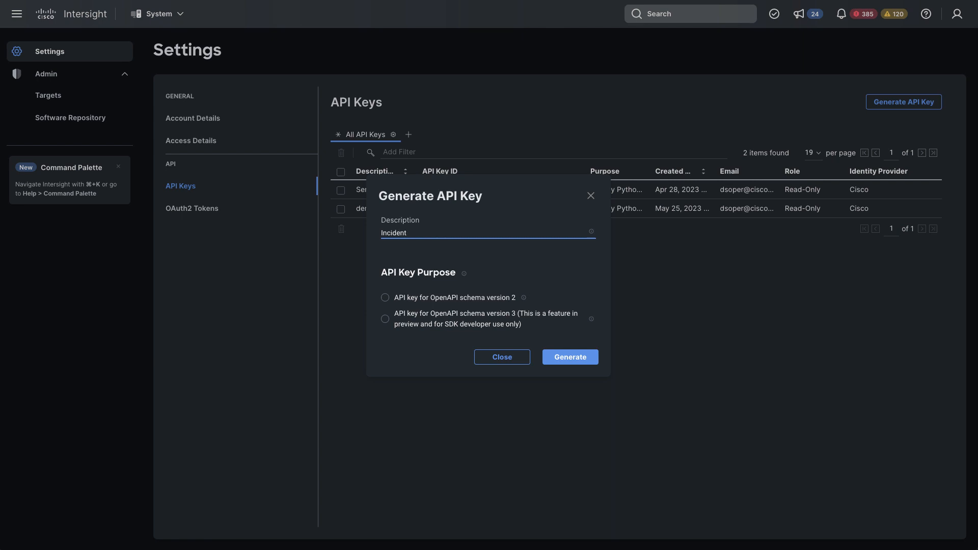
type("Management")
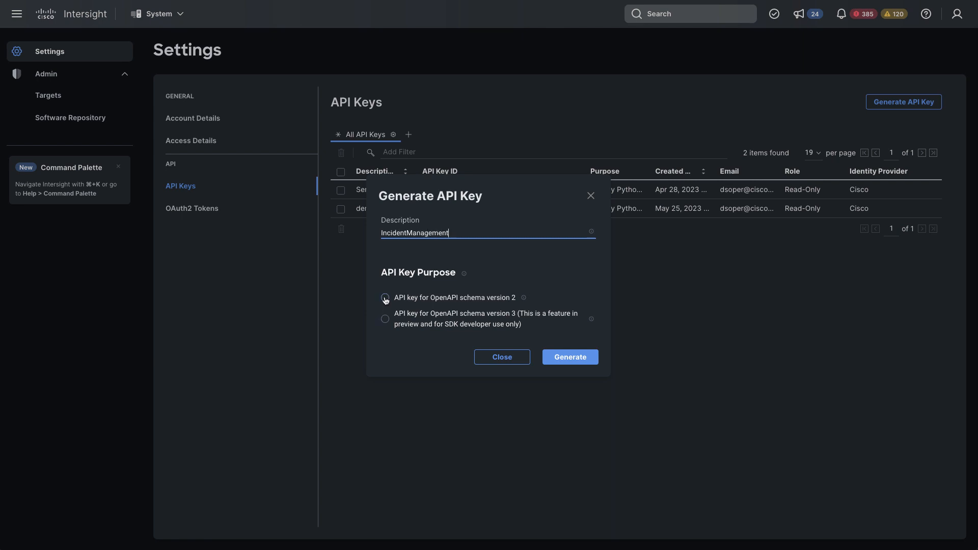
left_click(568, 357)
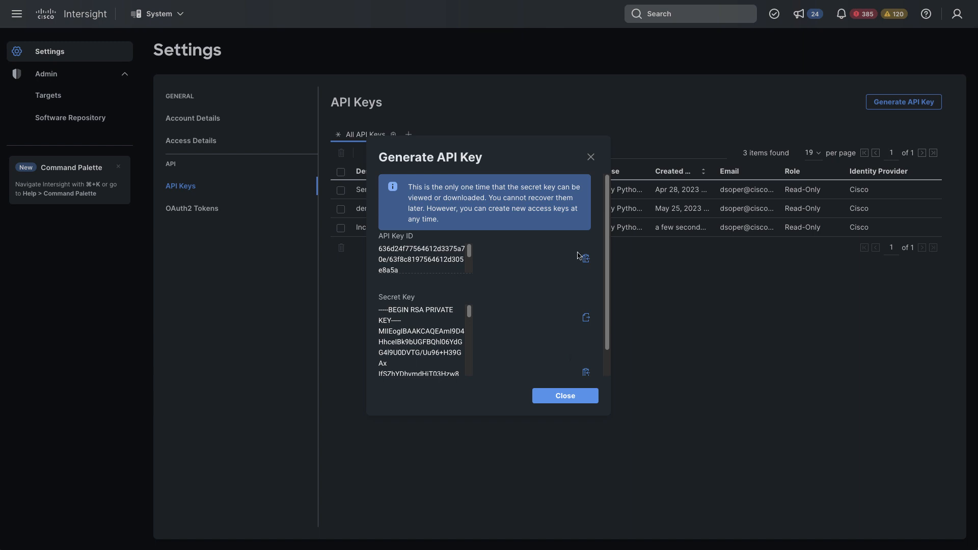
left_click(584, 258)
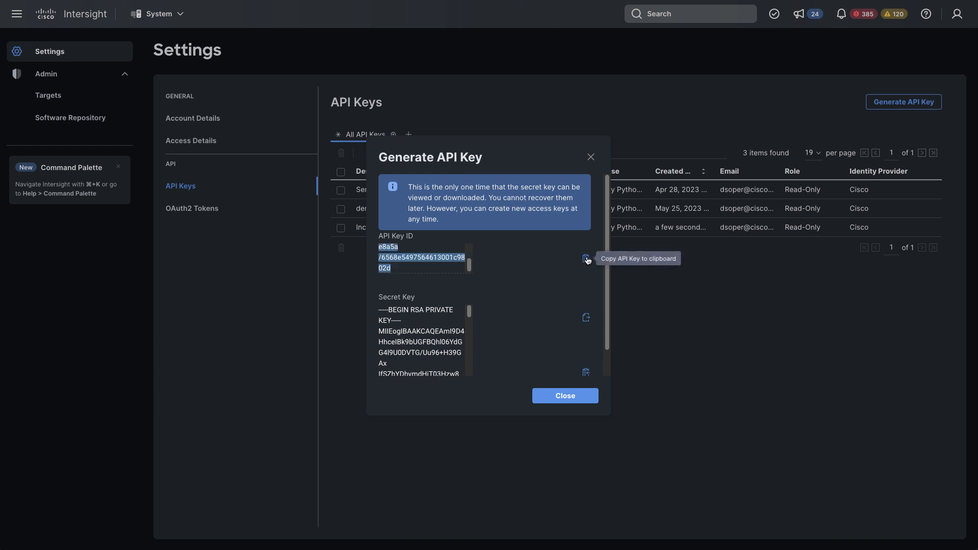
mouse_move(572, 323)
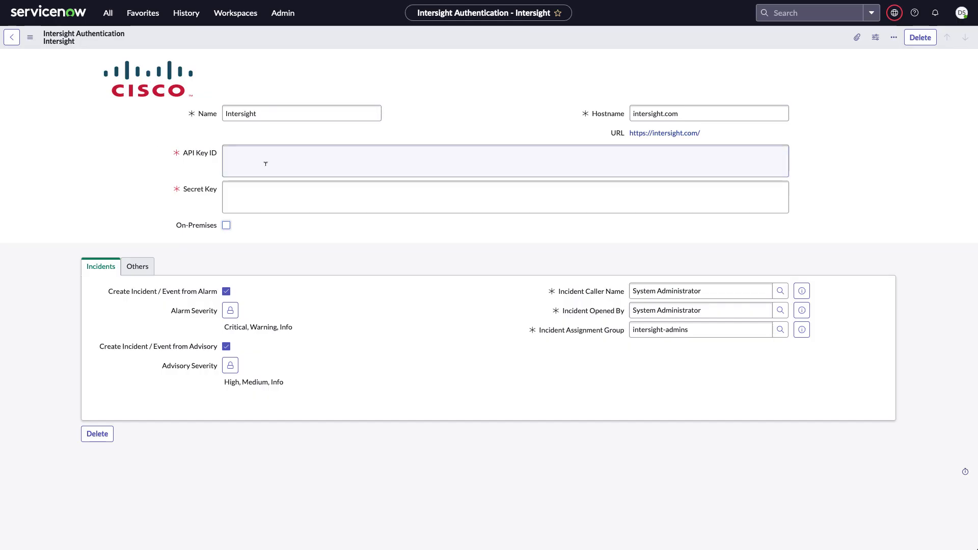
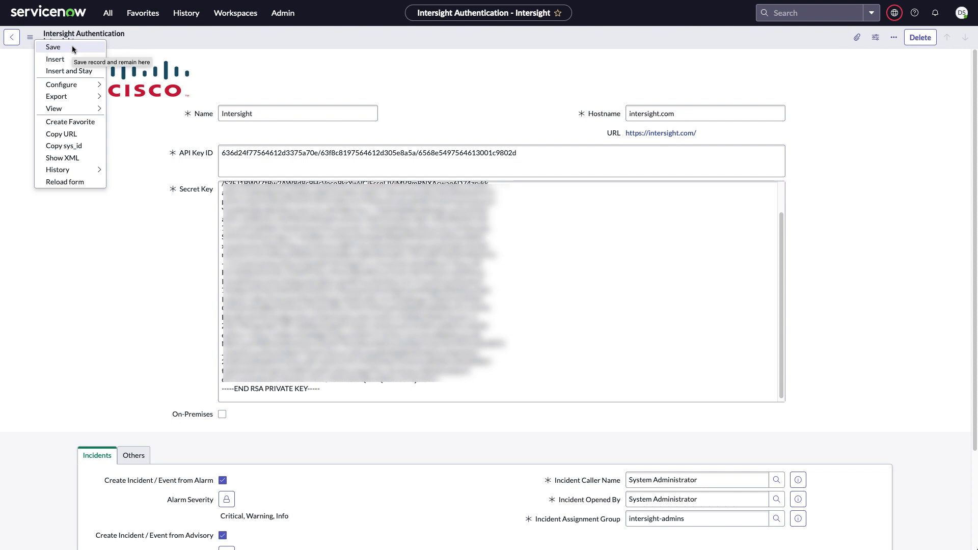
Fill in the new Intersight API key ID and save the Intersight Authentication record.
left_click(30, 37)
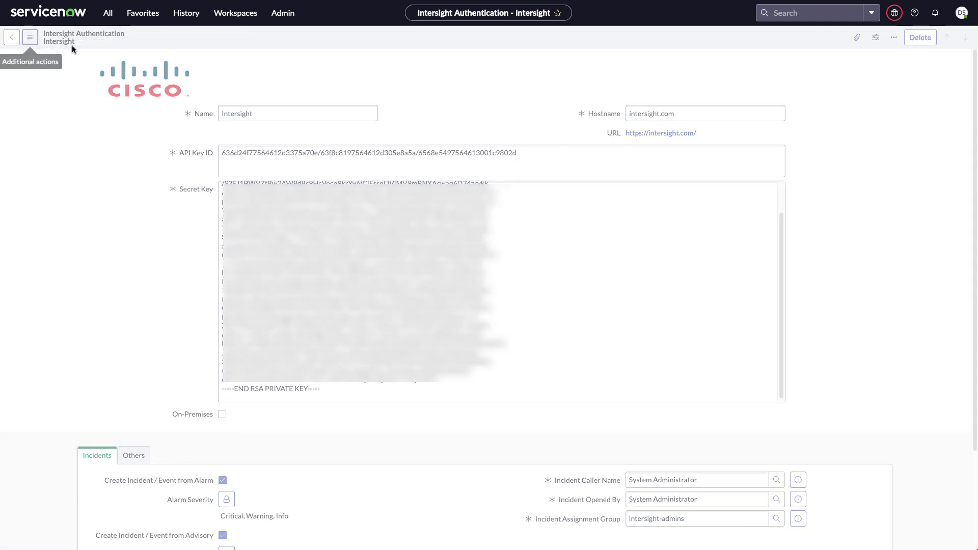
scroll("down", 3)
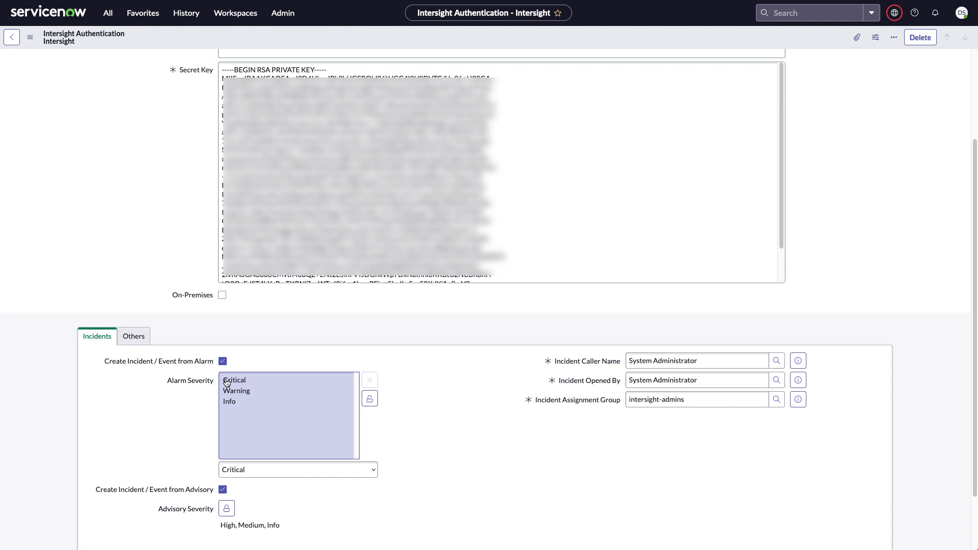
Confirm alarm severities Critical, Warning, Info and advisory severities High, Medium, Info, then save.
left_click(429, 430)
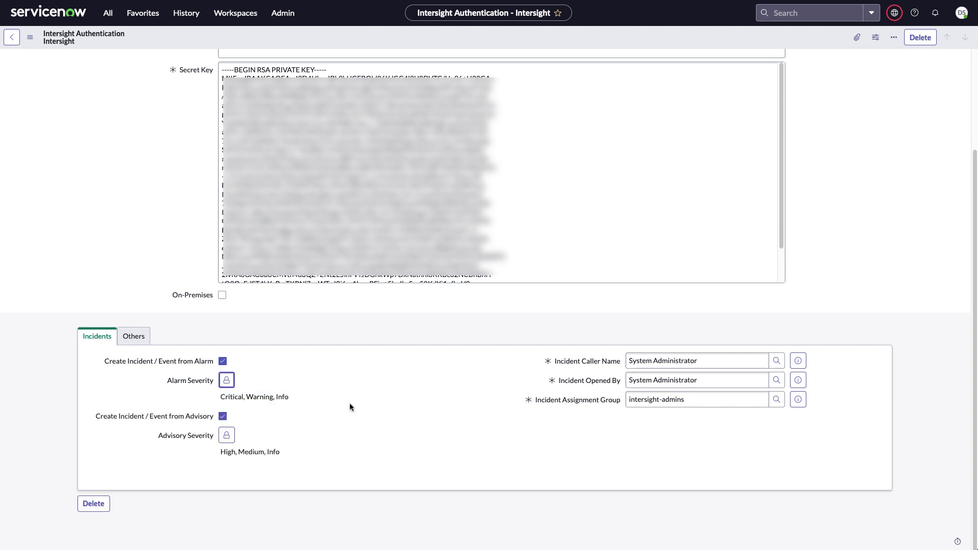
mouse_move(227, 380)
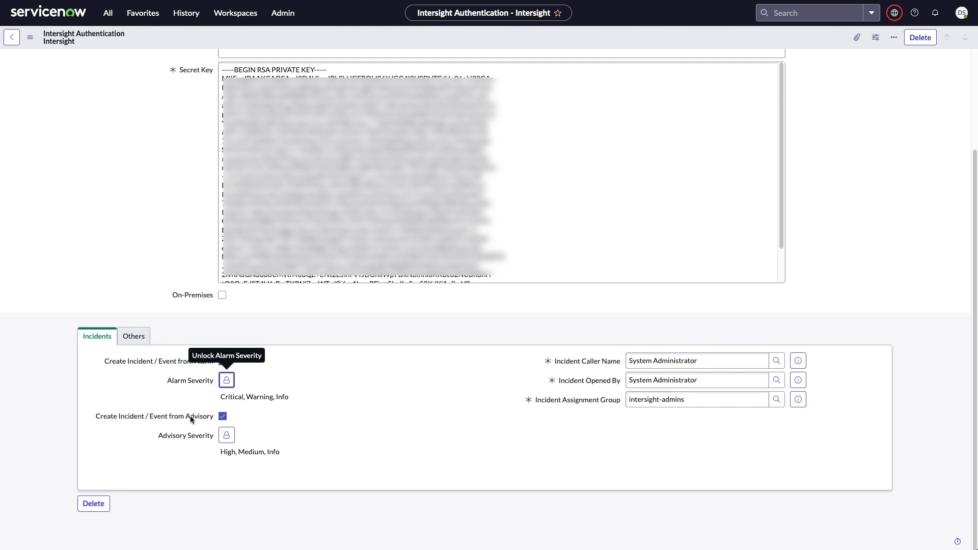
mouse_move(292, 424)
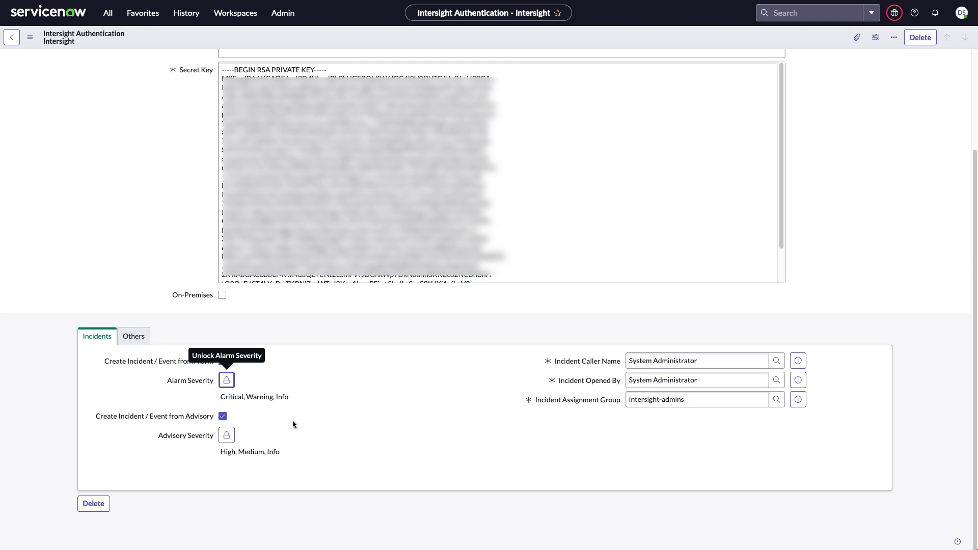
left_click(227, 434)
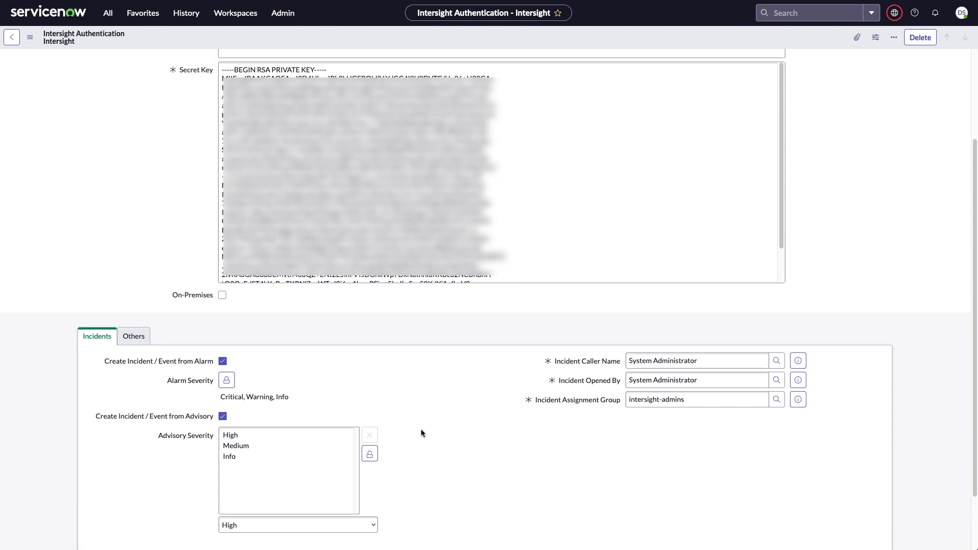
left_click(226, 435)
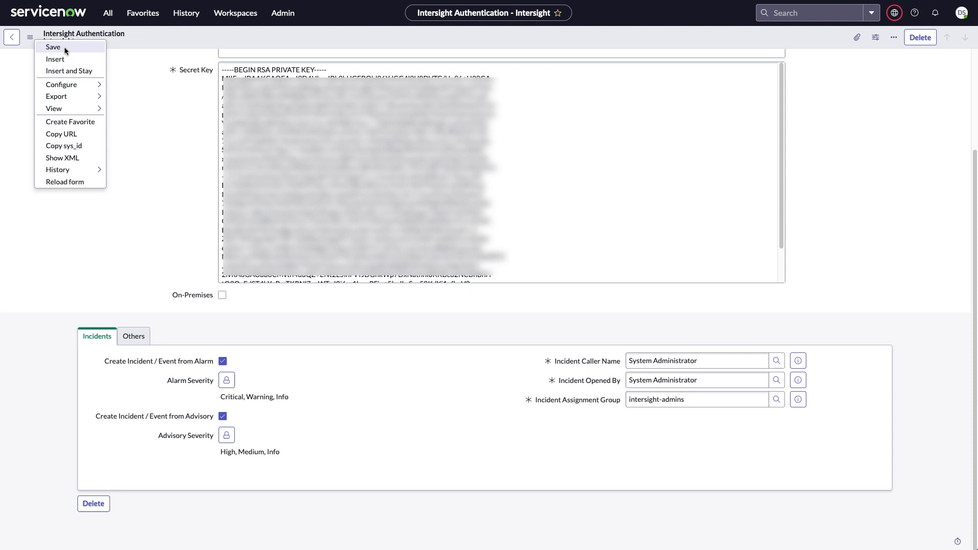
left_click(30, 37)
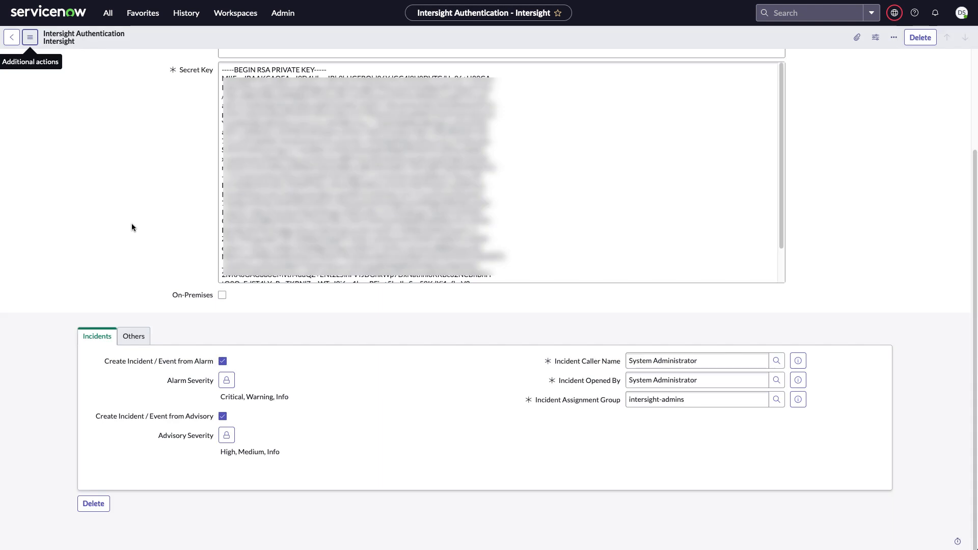
Show the Cisco Intersight integration's scheduled jobs, with ImportAlarms inactive.
left_click(108, 12)
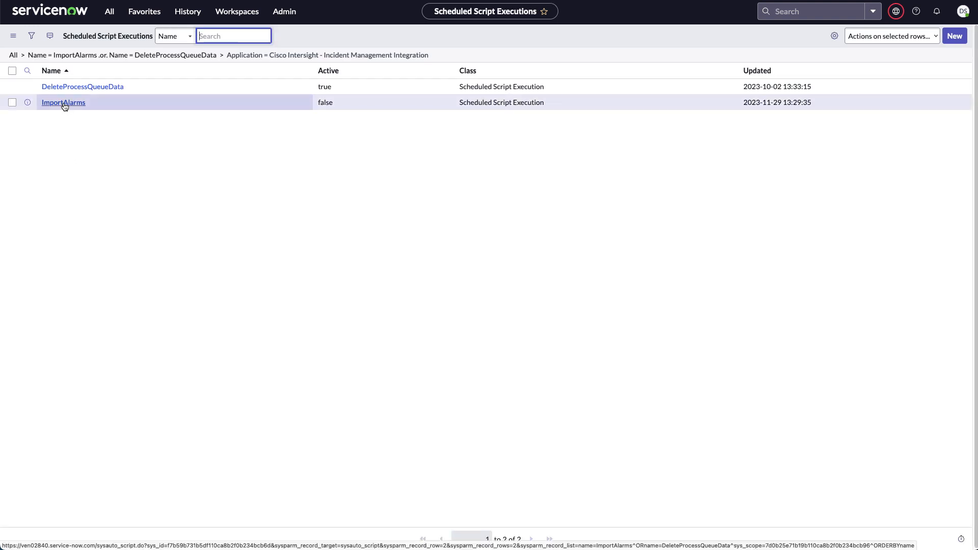
Mark the ImportAlarms scheduled job as active and update the record.
left_click(62, 102)
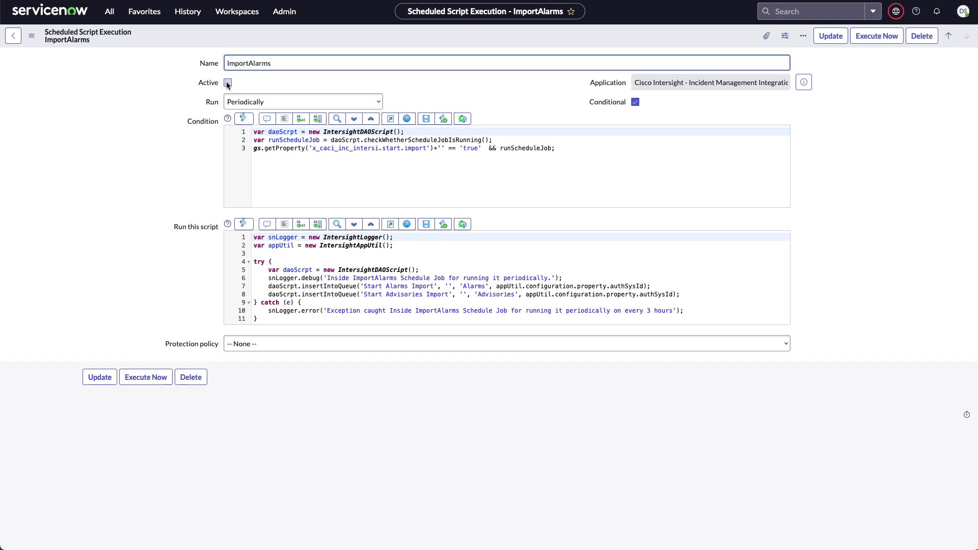
left_click(227, 83)
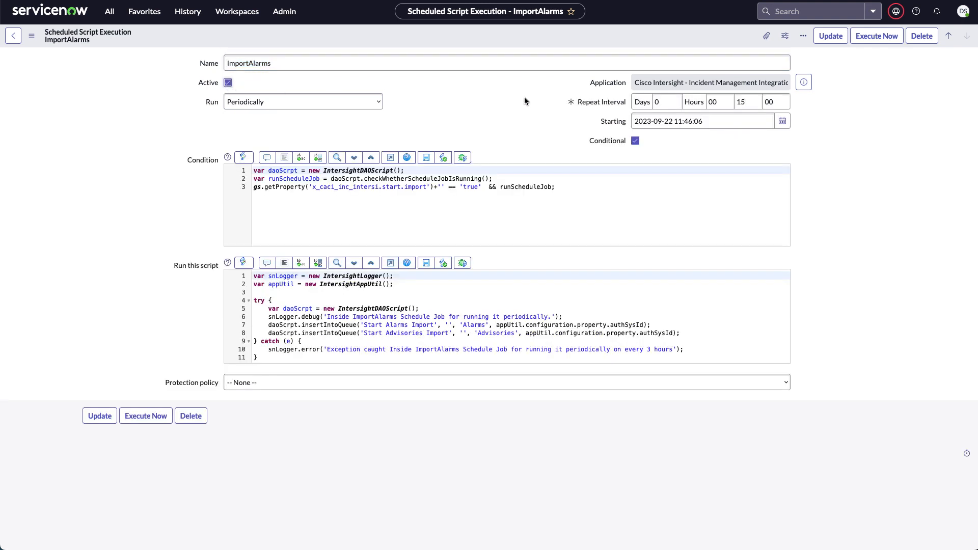
left_click(829, 36)
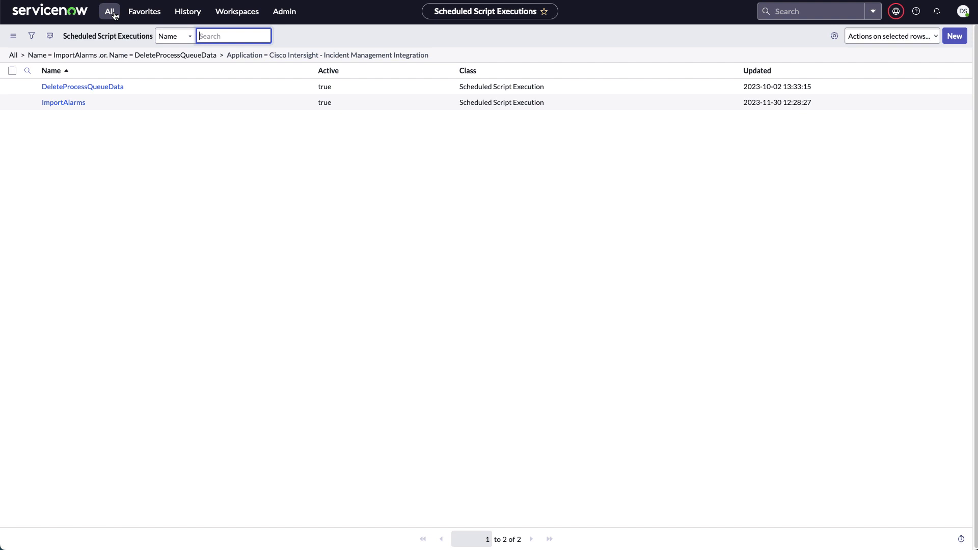
Show the Cisco Intersight Incident Management Integration app log from the All menu.
left_click(109, 11)
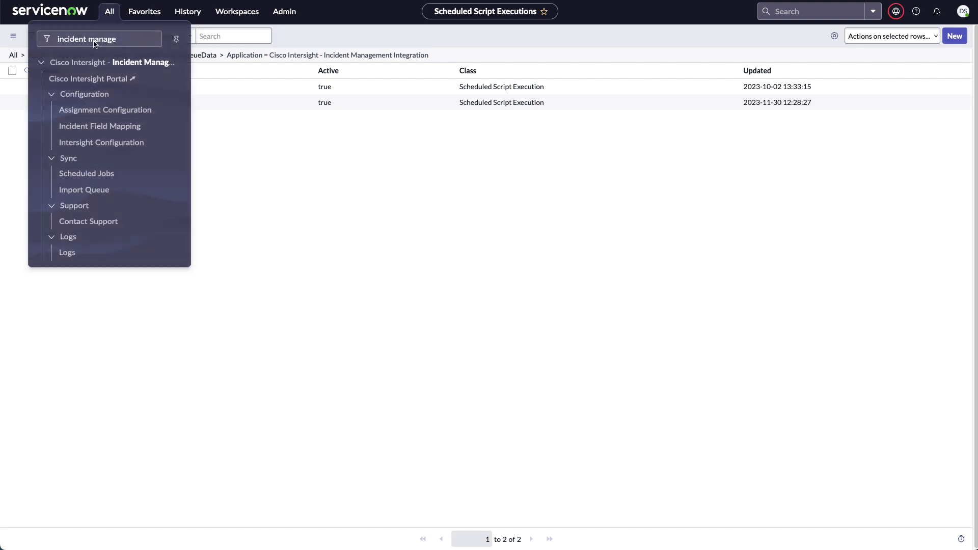
mouse_move(67, 252)
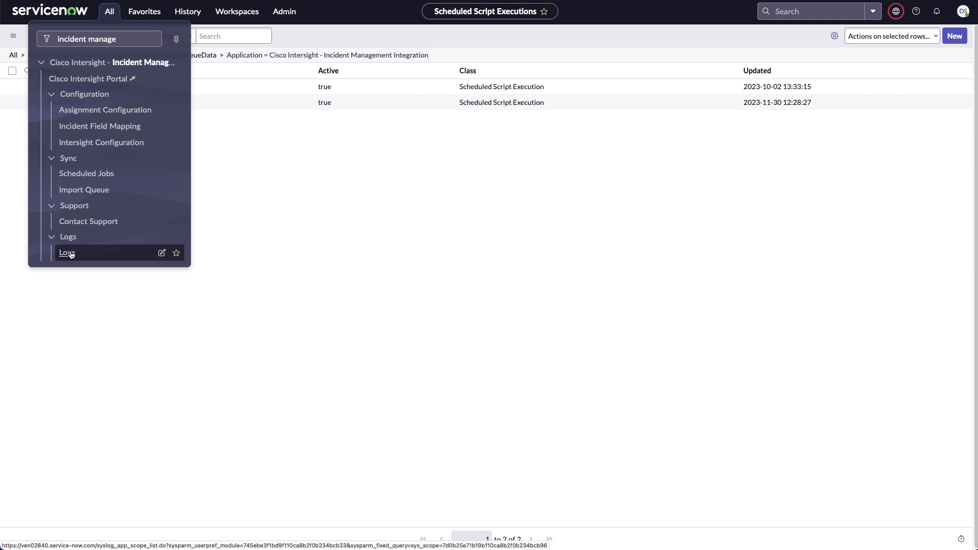
left_click(66, 252)
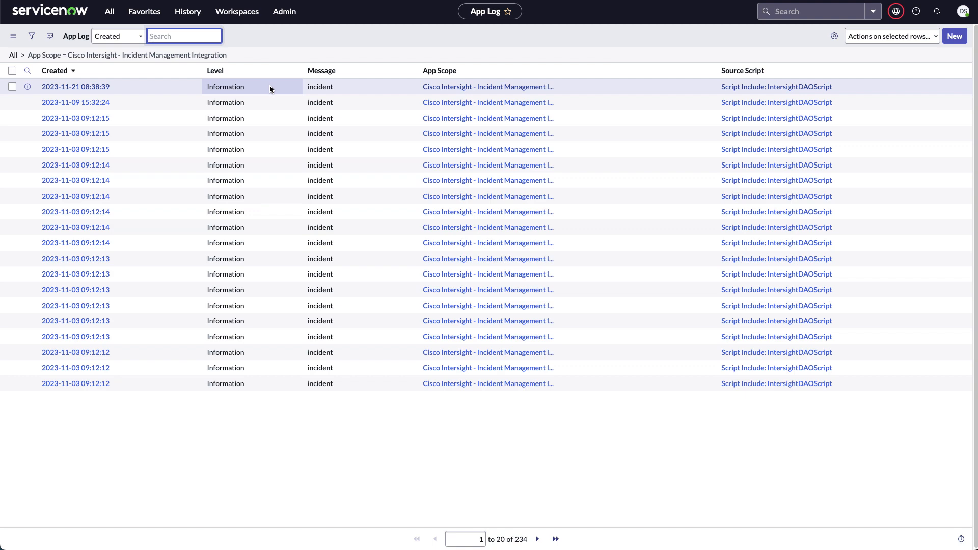
mouse_move(187, 11)
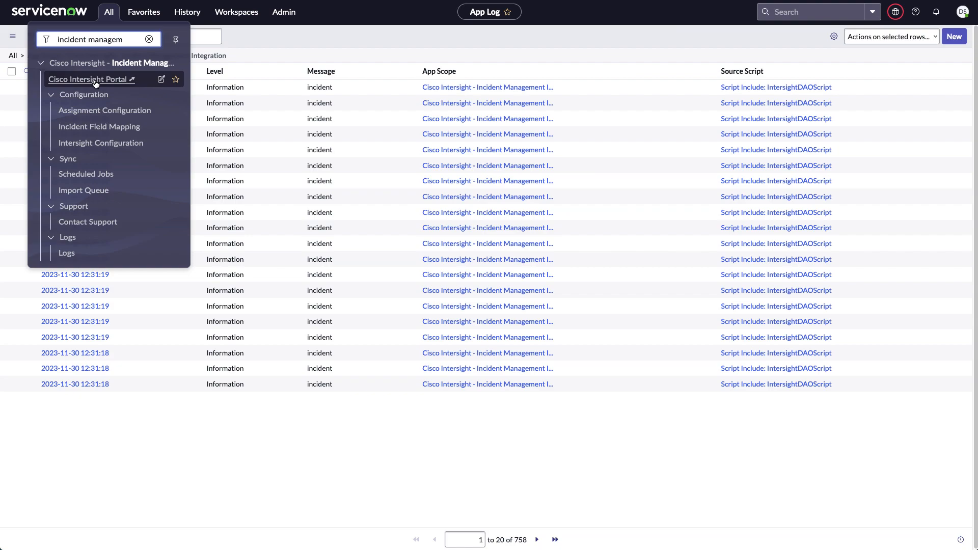
left_click(91, 80)
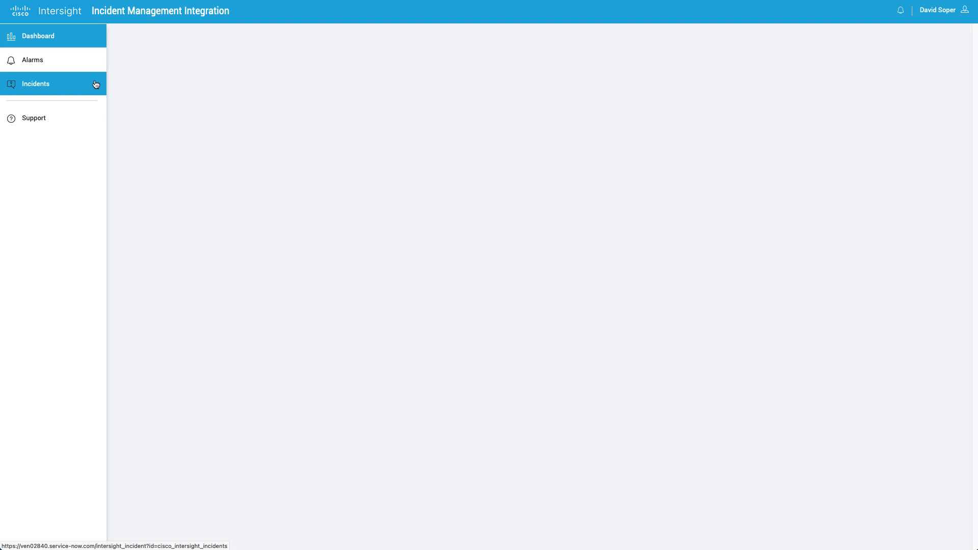
left_click(35, 84)
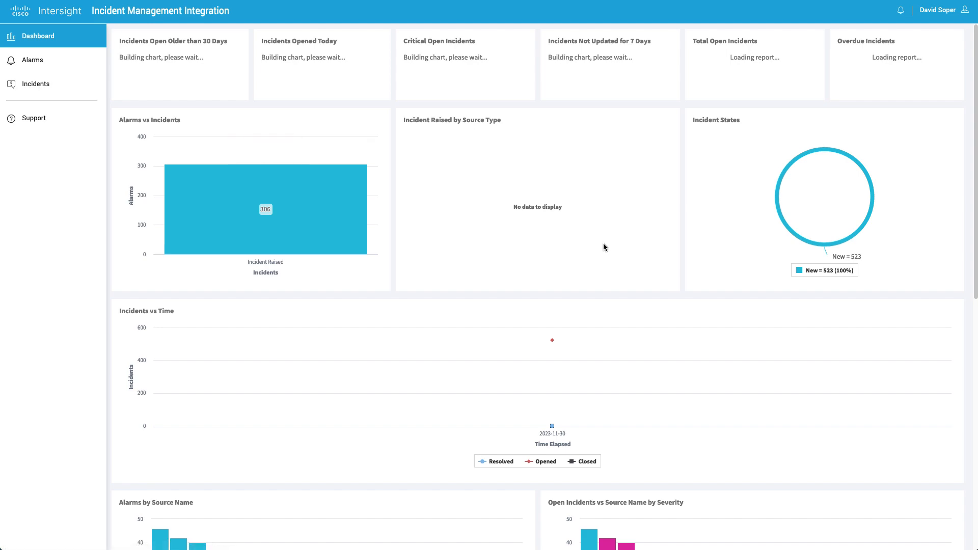
scroll("down", 3)
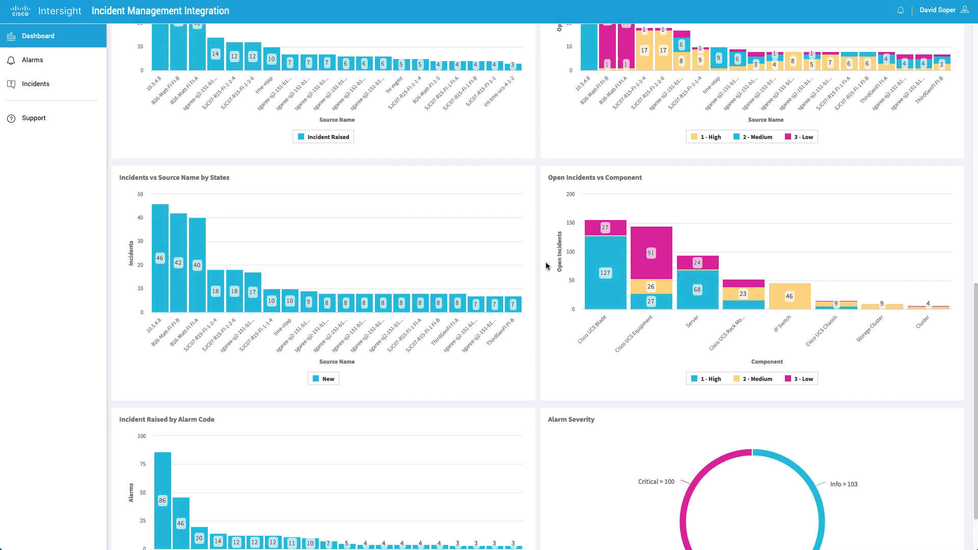
scroll("down", 3)
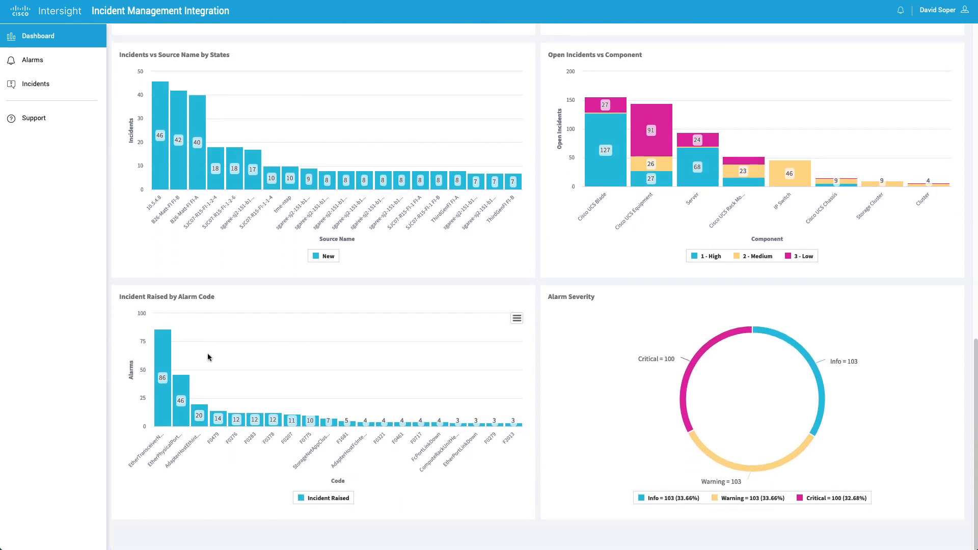
mouse_move(162, 355)
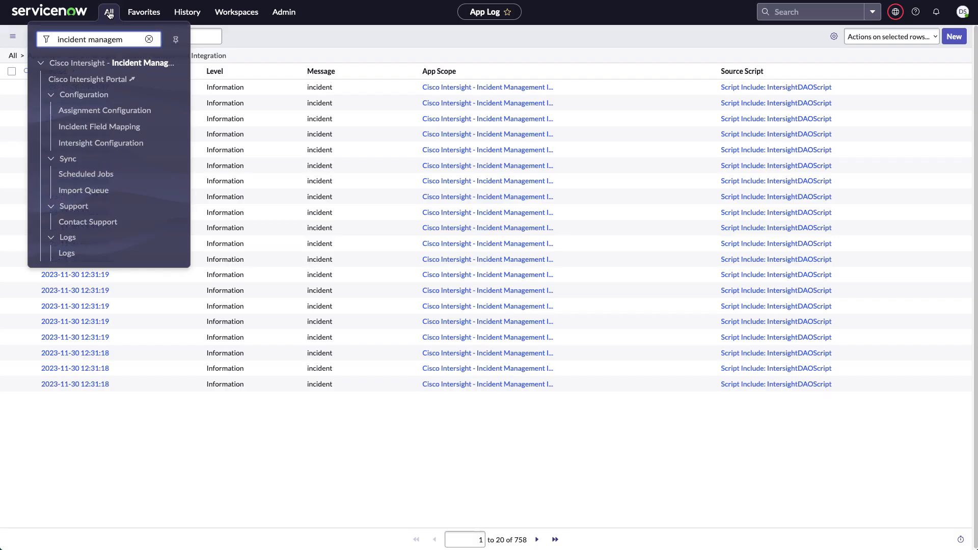
Bring up the Service Desk incidents list and open Intersight alarm incident INC4102528.
double_click(103, 39)
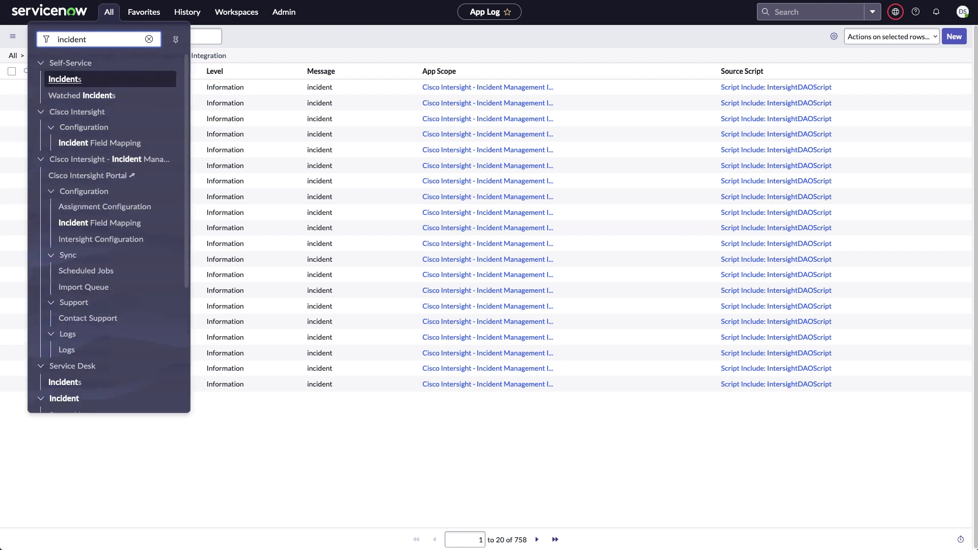
mouse_move(64, 381)
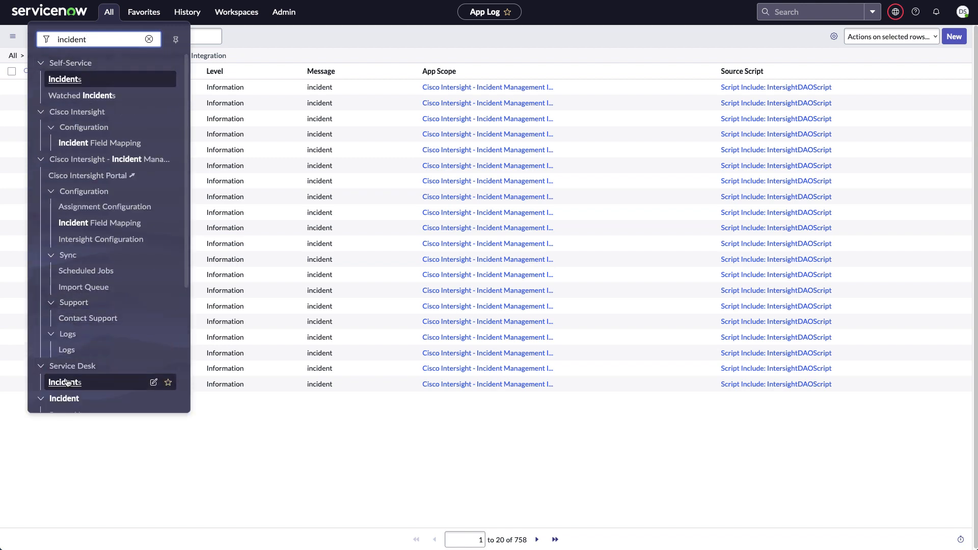
left_click(65, 383)
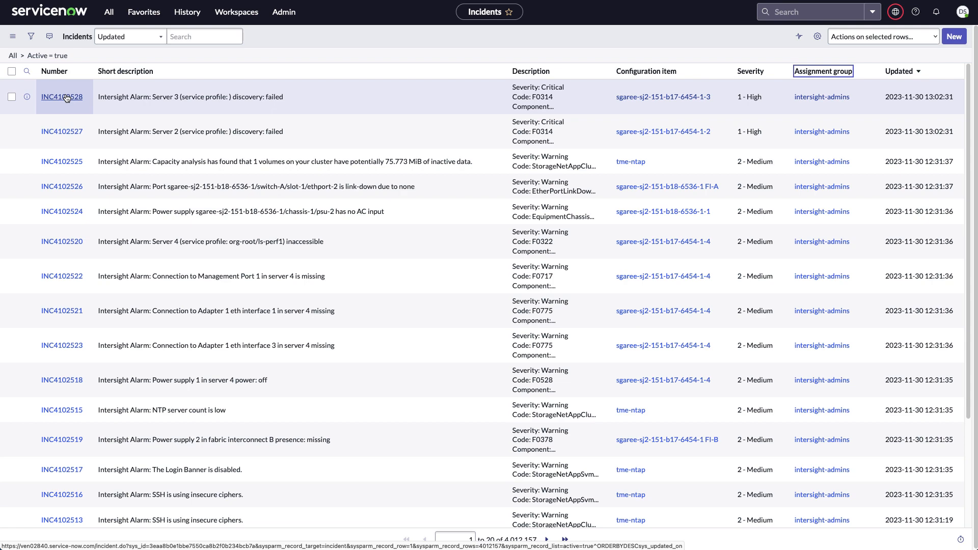
left_click(61, 97)
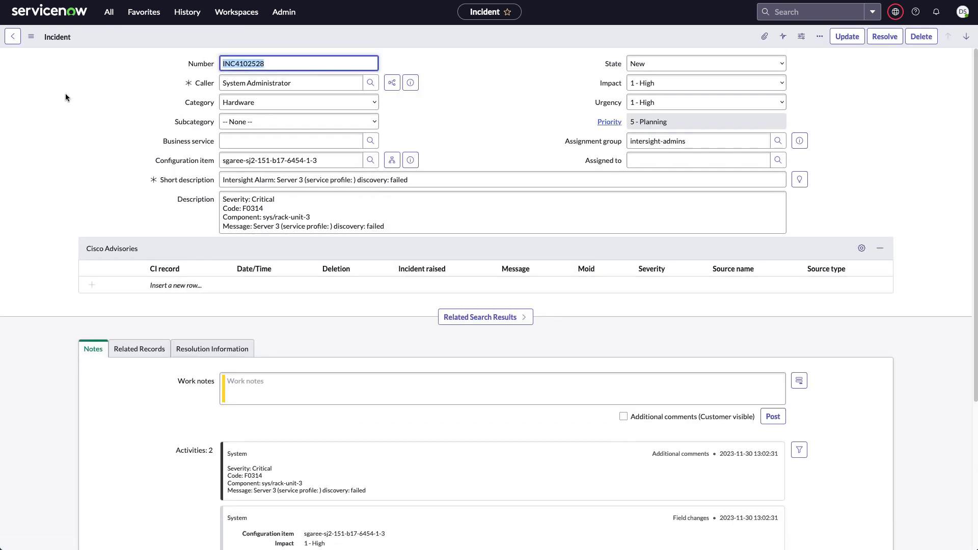
triple_click(299, 212)
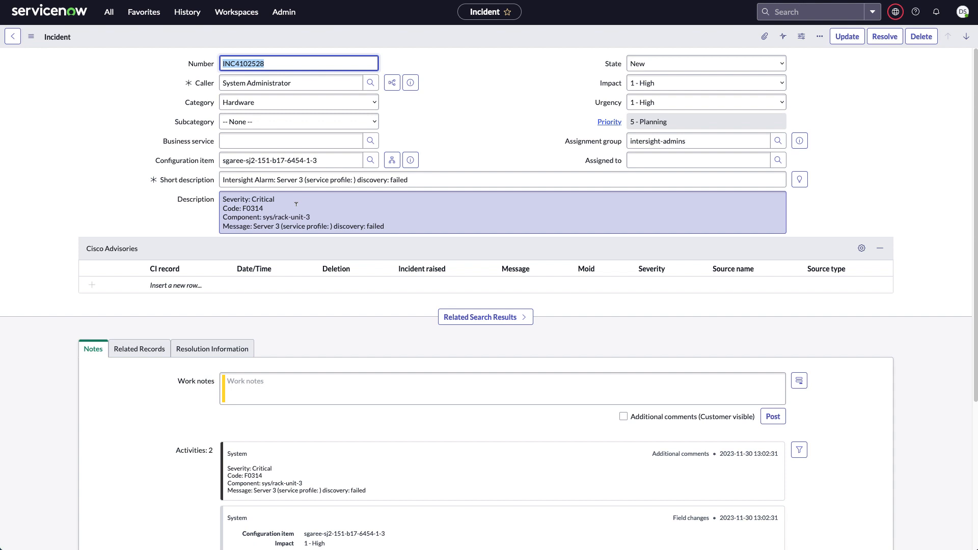
left_click(290, 161)
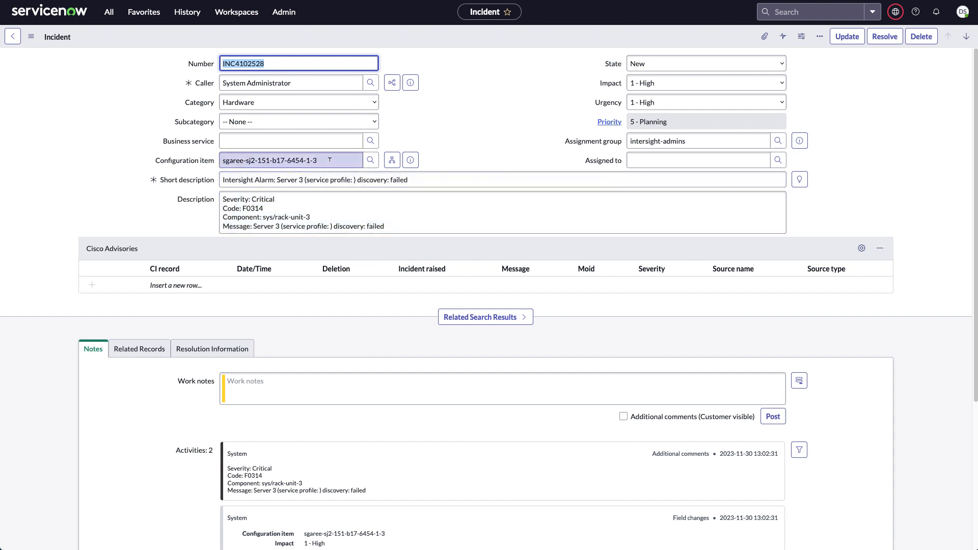
mouse_move(392, 160)
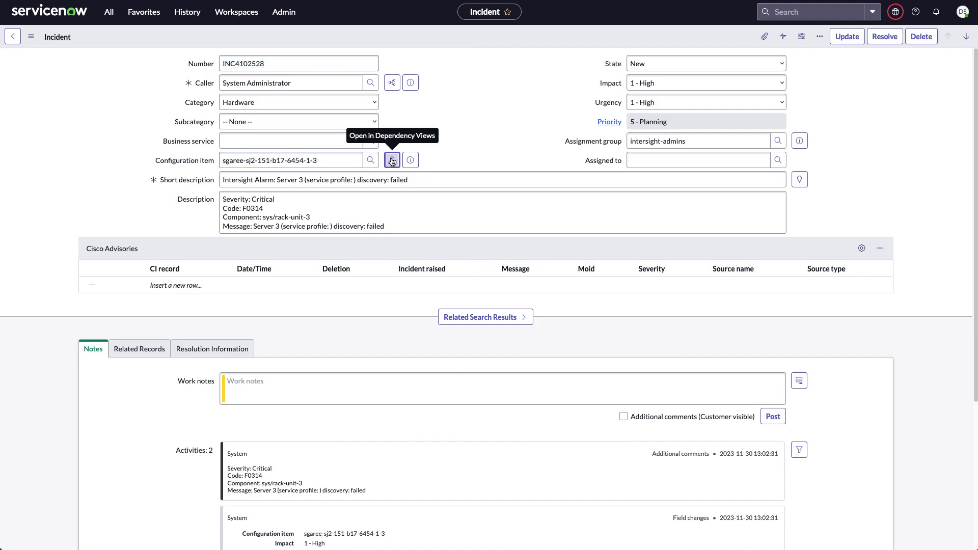
left_click(392, 160)
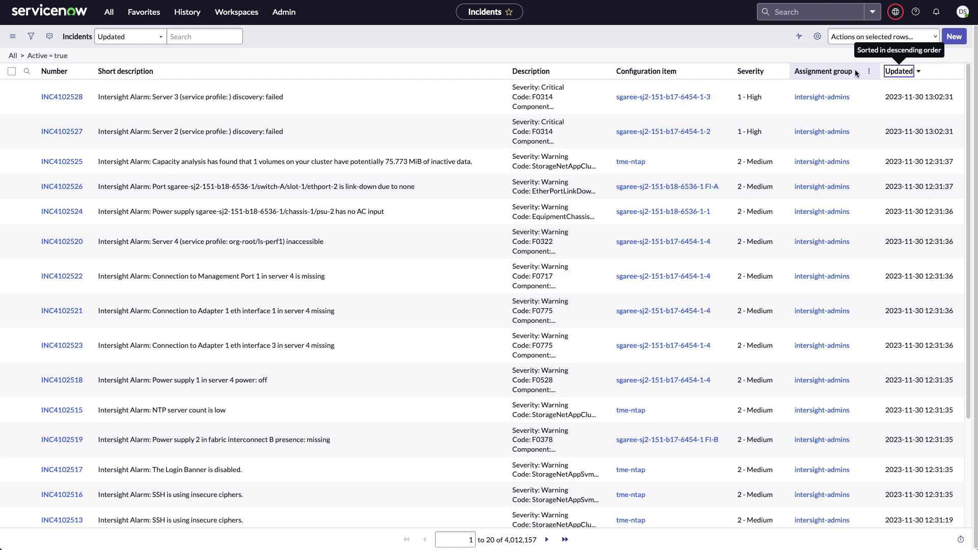
Filter incidents by short description 'Intersight Advisory' to list the advisory records.
left_click(129, 36)
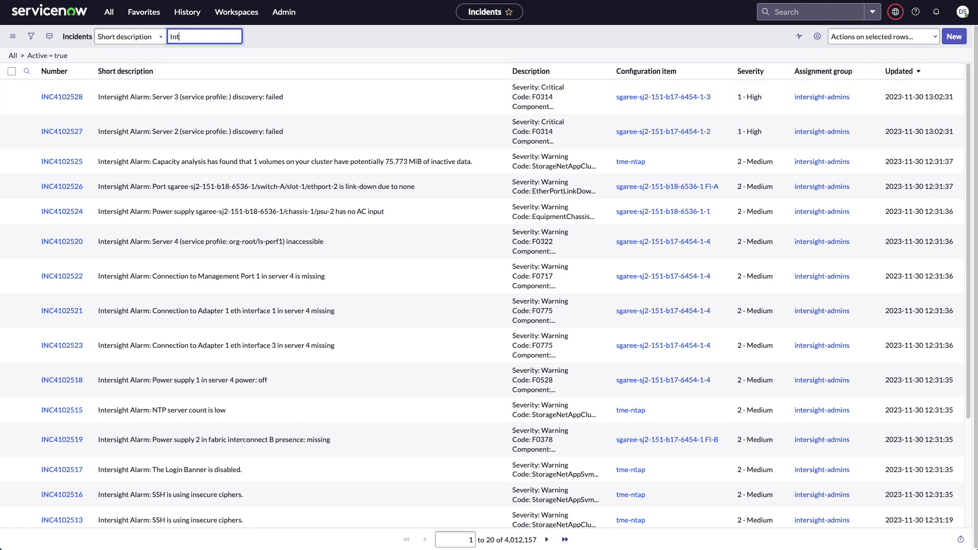
type("Intersight Advisory")
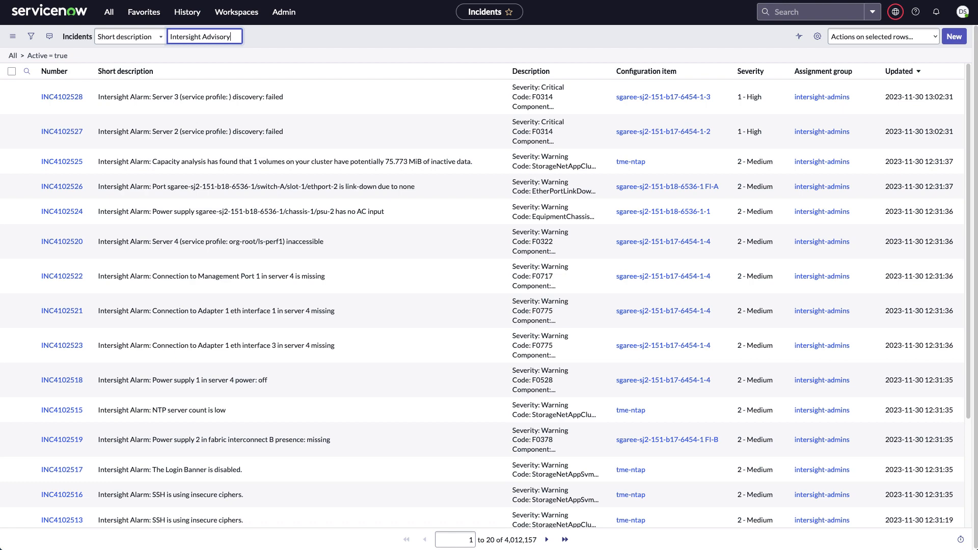
key("Enter")
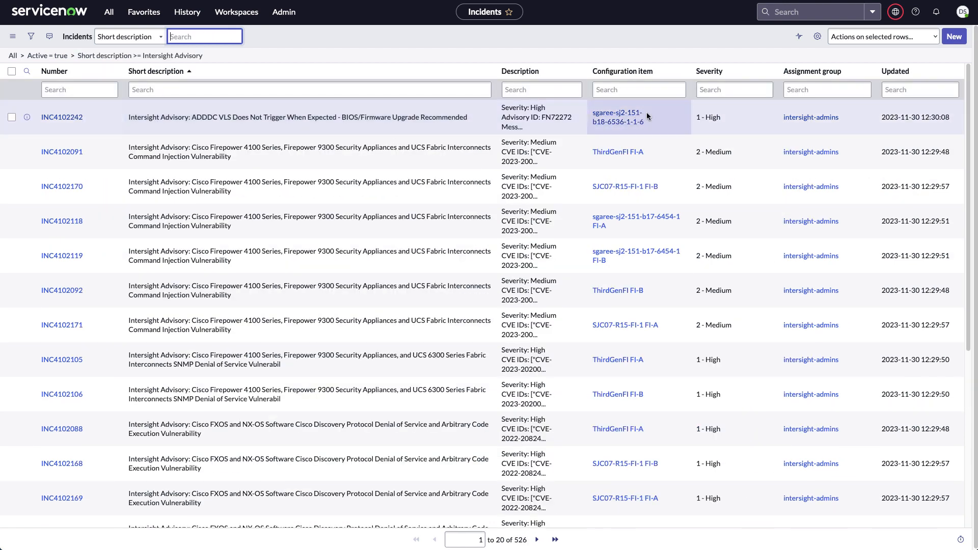
mouse_move(617, 117)
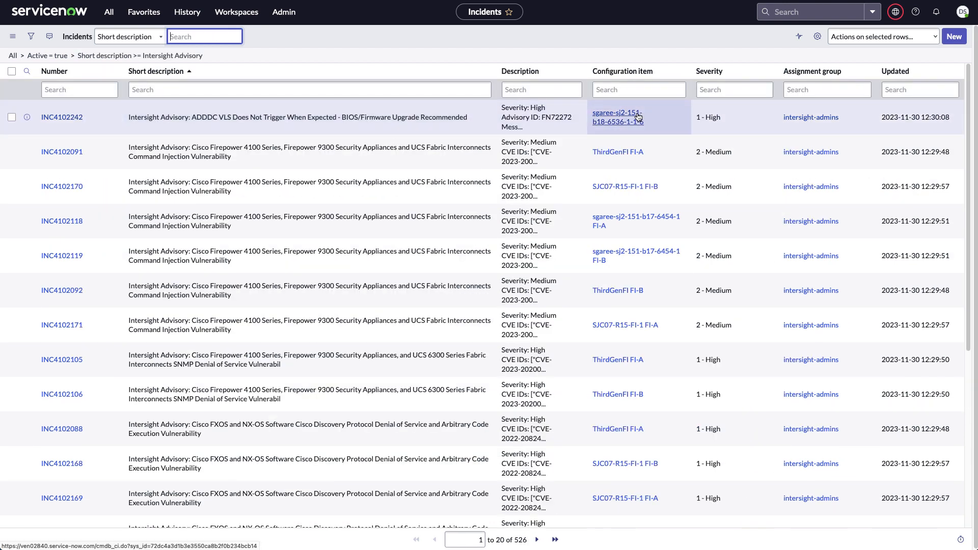